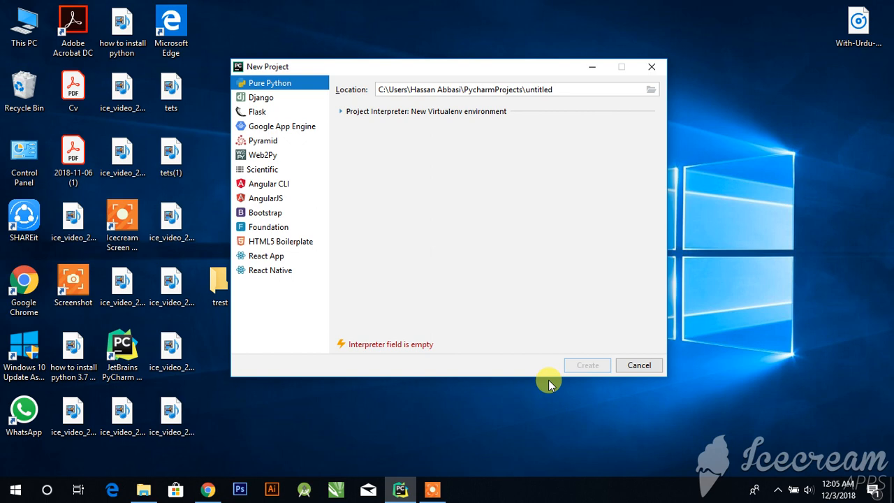
pyautogui.moveTo(445, 351)
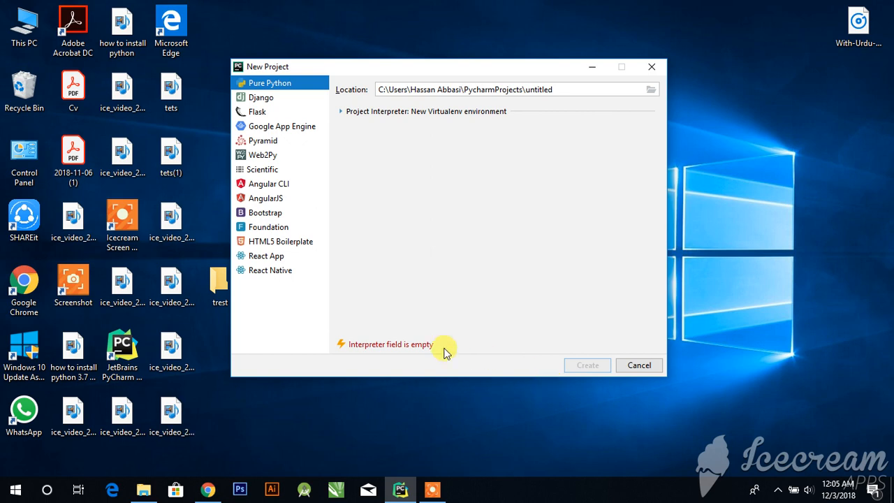
pyautogui.moveTo(517, 347)
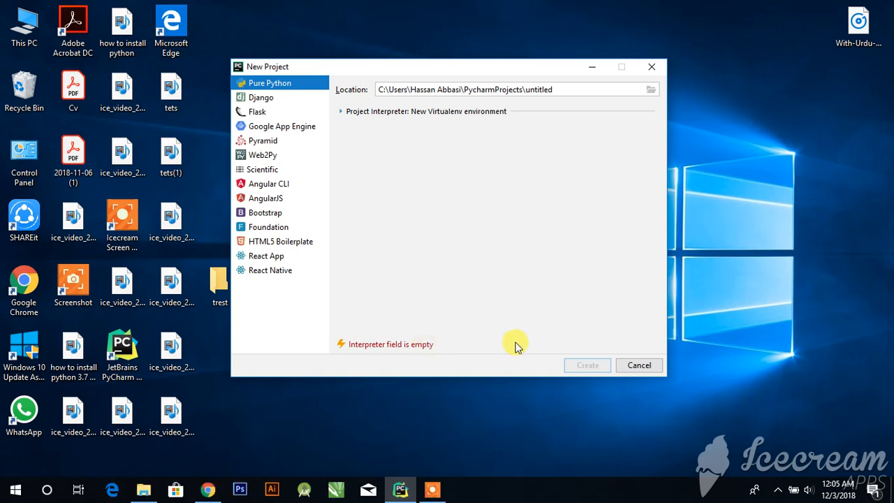
pyautogui.moveTo(440, 194)
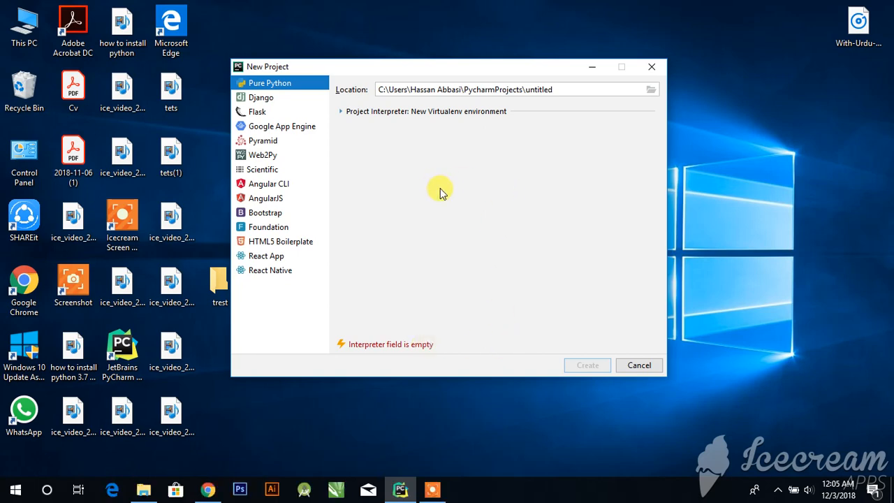
pyautogui.moveTo(377, 129)
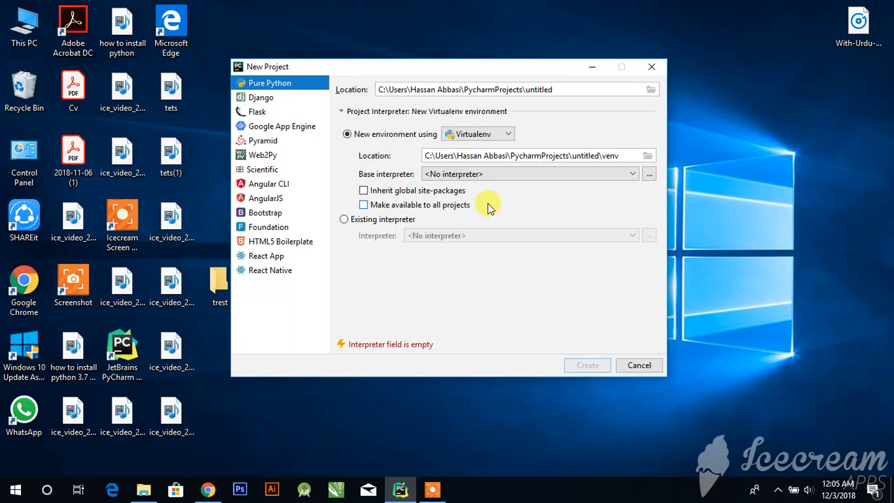
pyautogui.moveTo(329, 314)
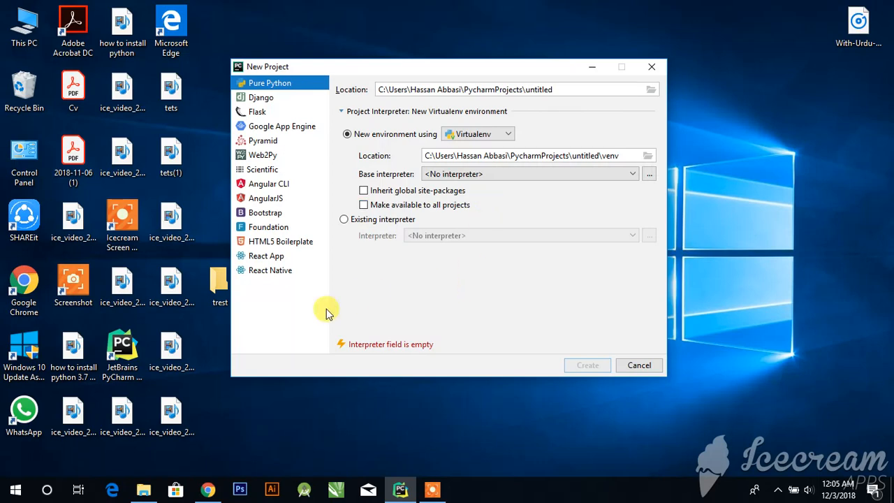
pyautogui.moveTo(291, 450)
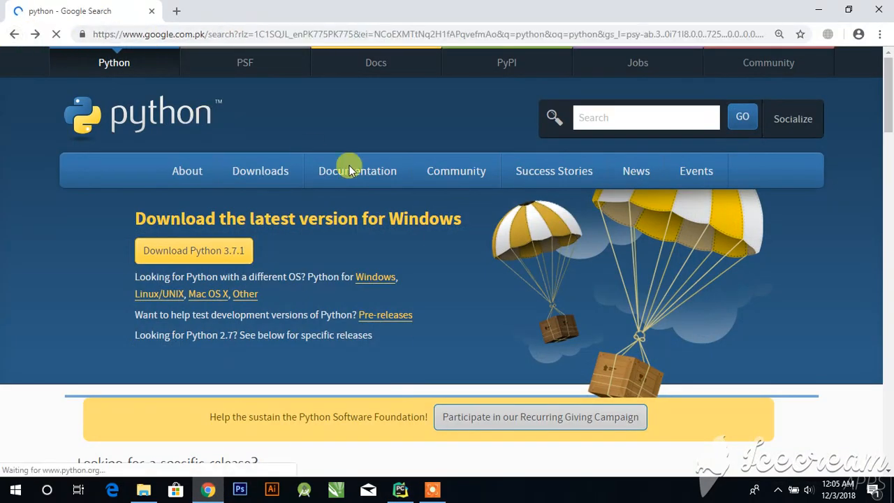
# Download the Python 3.7.1 installer and launch python-3.7.1-amd64 from Downloads
pyautogui.click(15, 33)
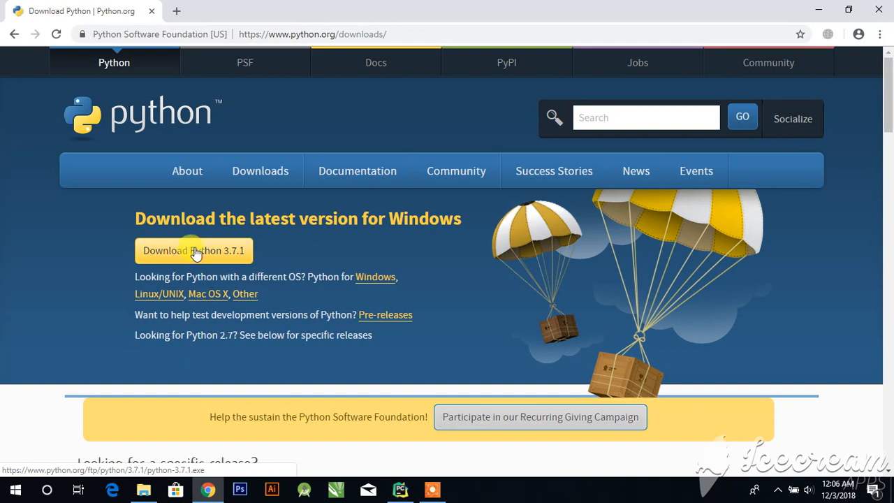
pyautogui.moveTo(507, 258)
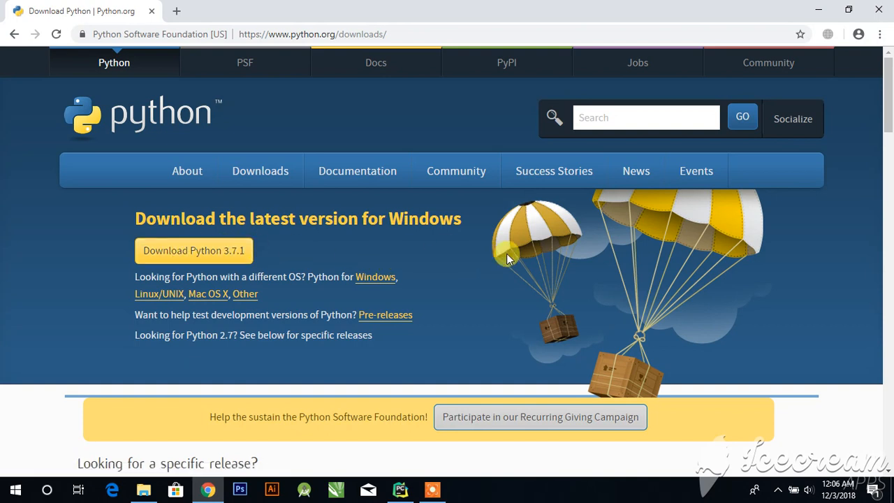
pyautogui.moveTo(819, 12)
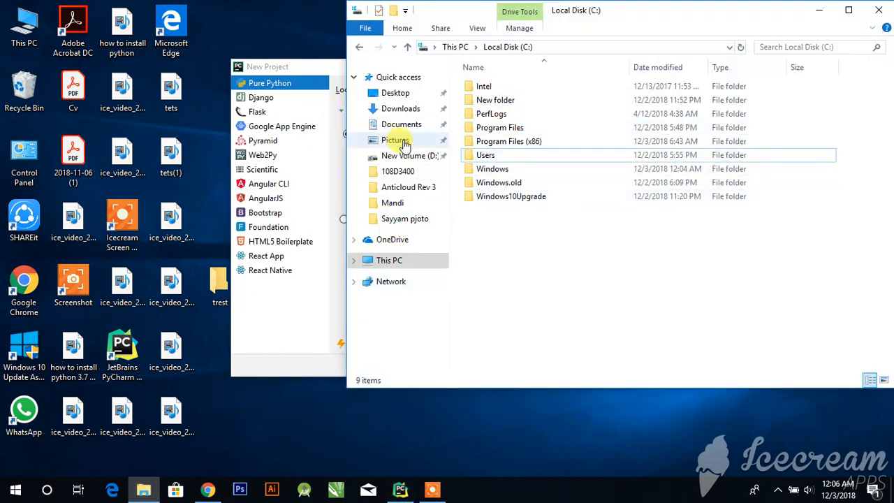
pyautogui.click(401, 108)
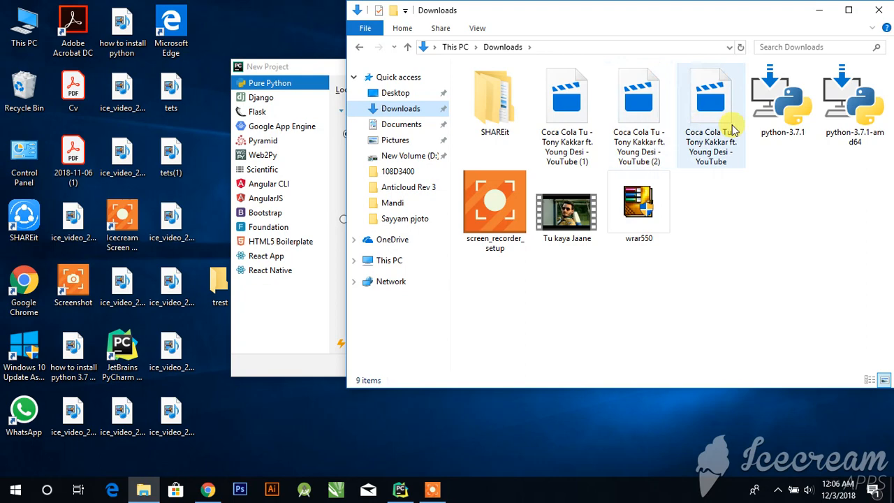
pyautogui.click(855, 98)
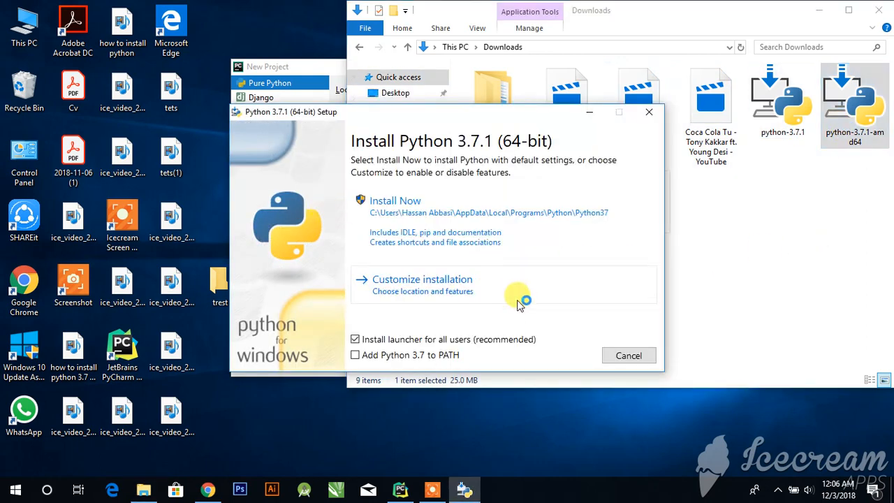
# Install Python 3.7.1 with PATH added, under C:\Program Files\Python37, allowing system changes
pyautogui.click(422, 278)
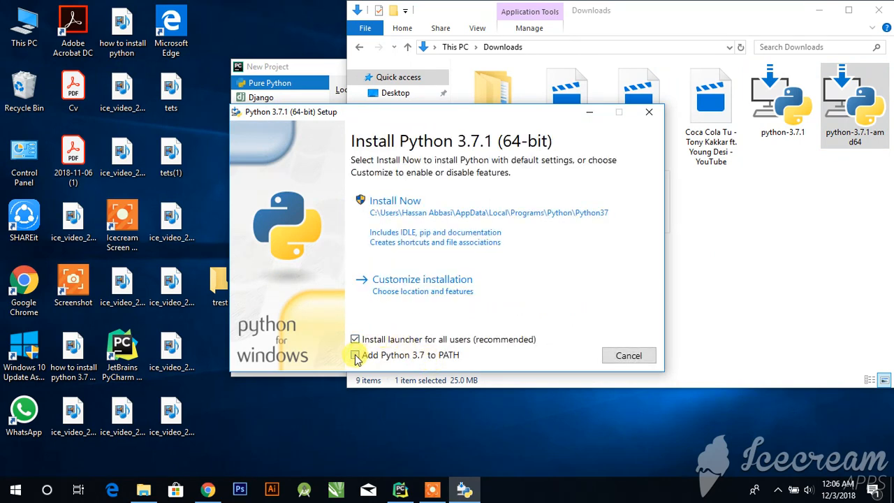
pyautogui.click(422, 278)
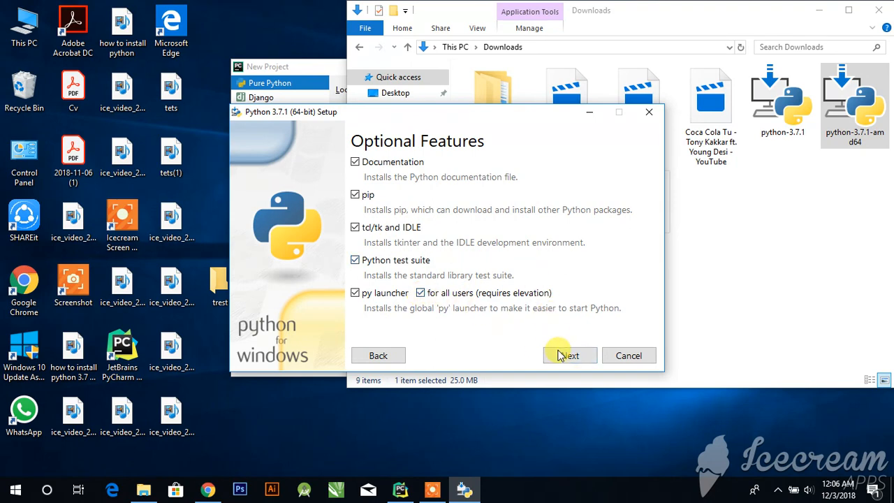
pyautogui.click(570, 355)
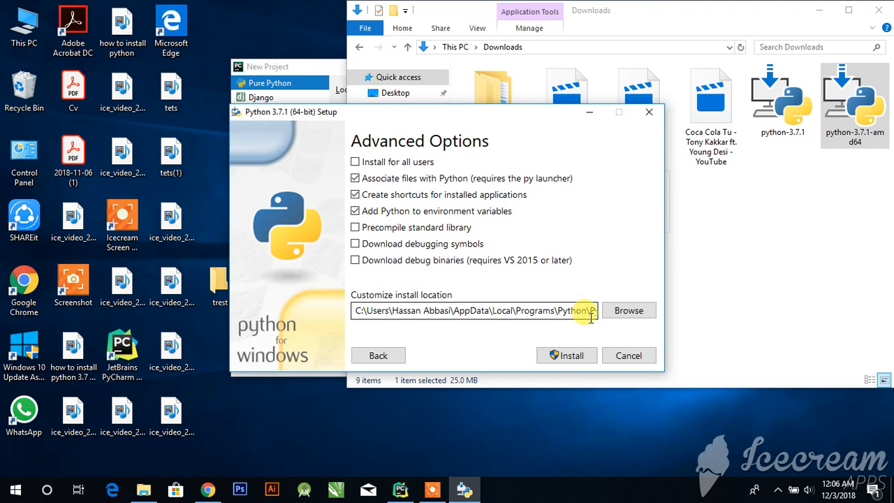
pyautogui.click(355, 227)
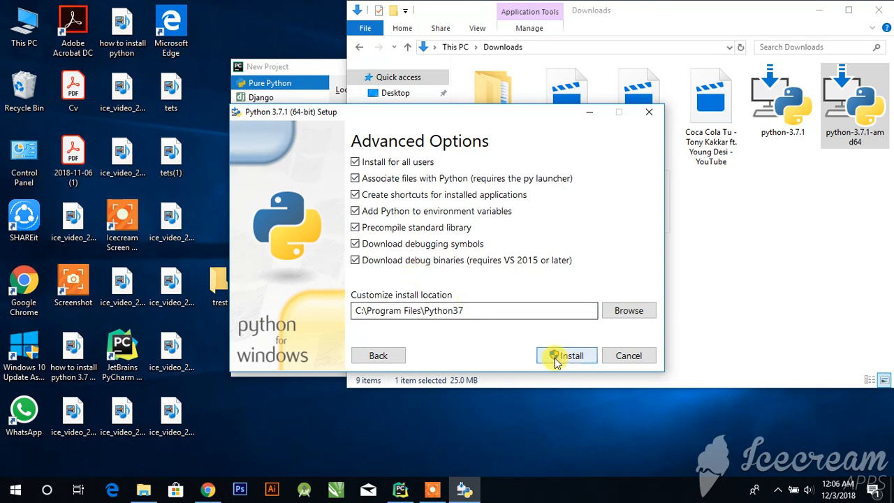
pyautogui.click(565, 356)
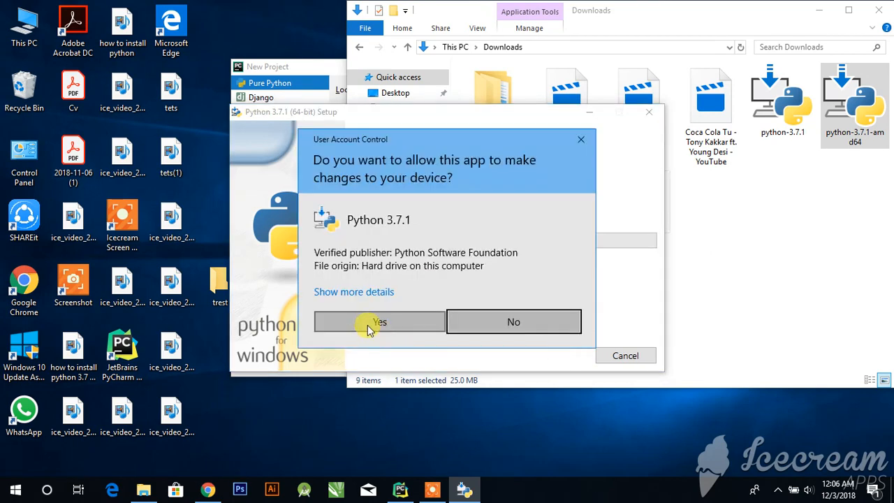
pyautogui.click(379, 322)
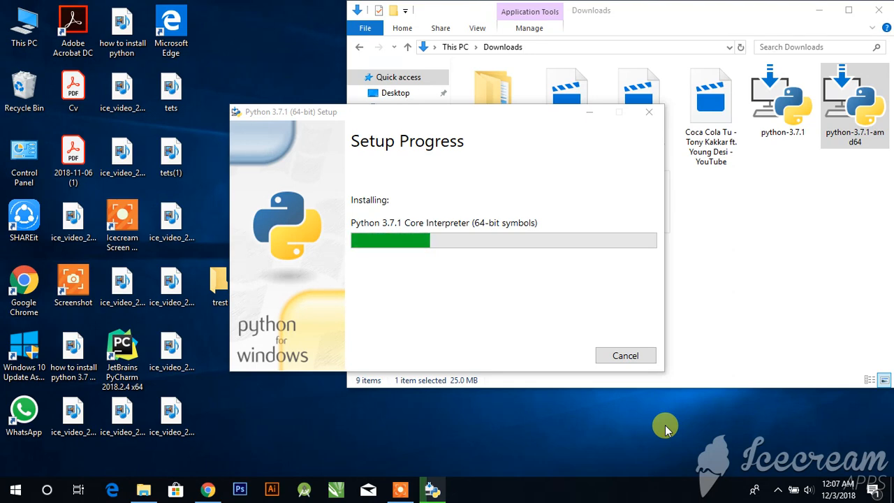
# Close the Python 3.7.1 installer after 'Setup was successful' appears
pyautogui.click(400, 489)
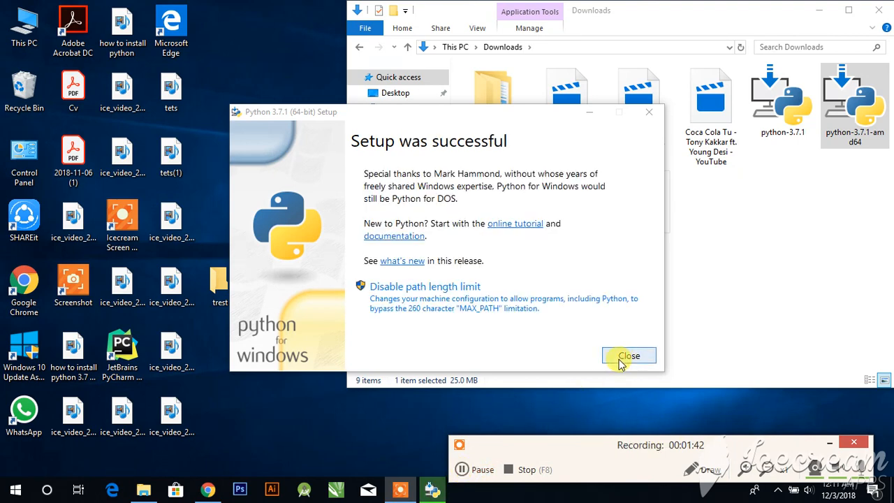
pyautogui.click(628, 355)
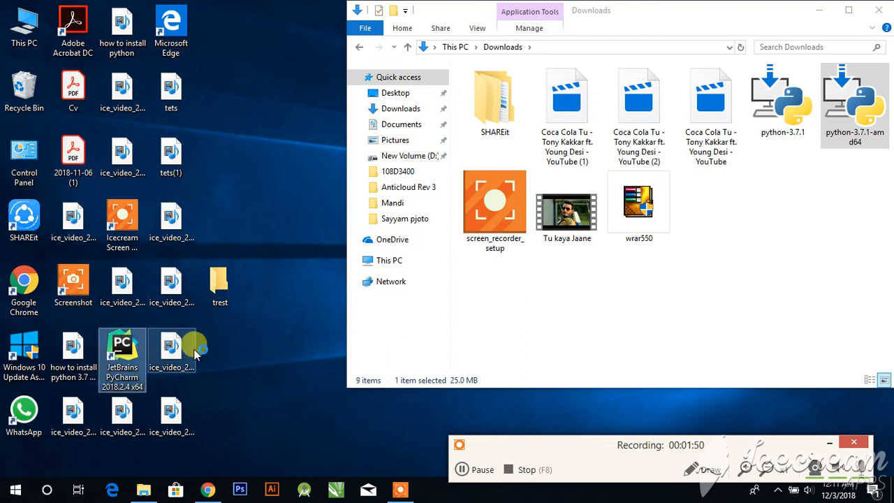
pyautogui.moveTo(259, 370)
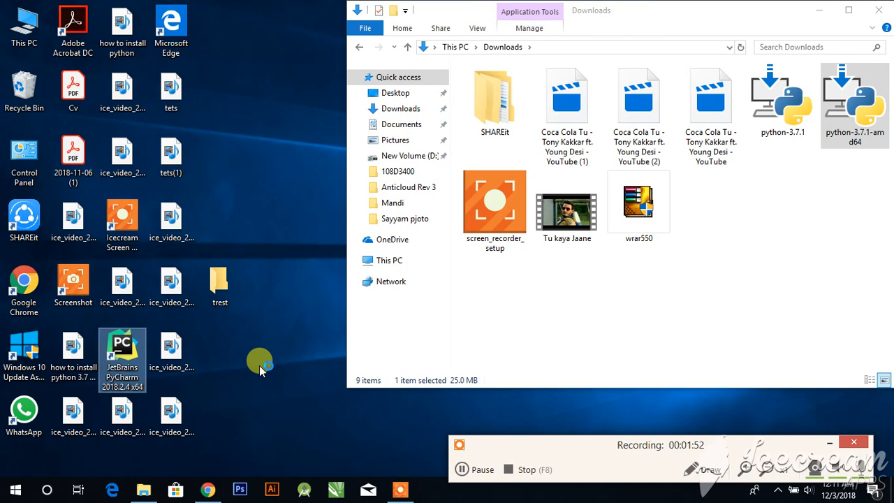
pyautogui.moveTo(284, 362)
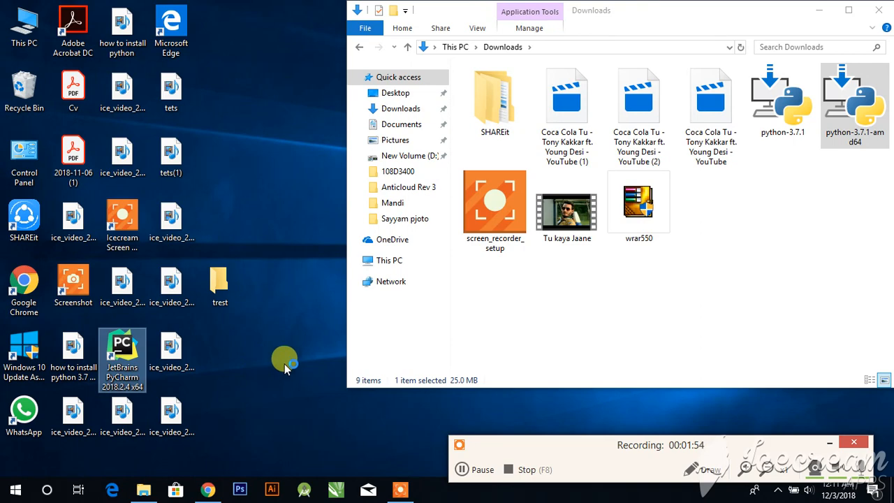
pyautogui.moveTo(284, 362)
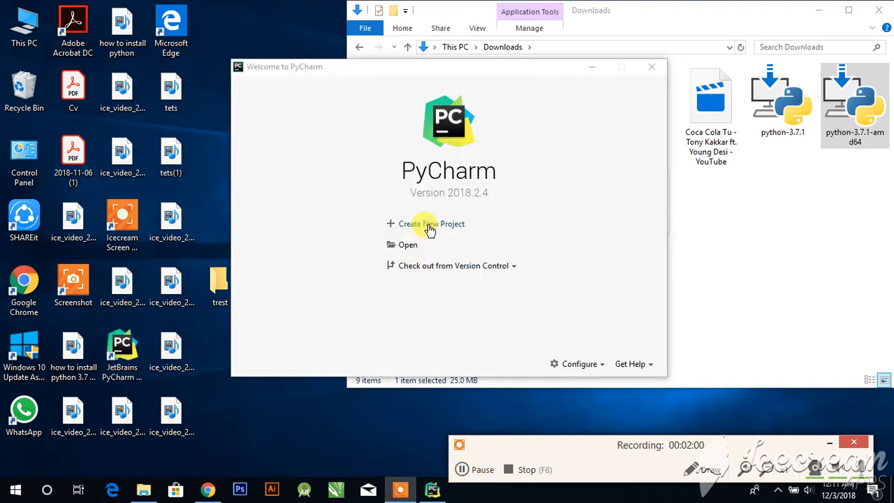
# Create project 'youtubedemo' with a Virtualenv interpreter based on Python37
pyautogui.click(431, 223)
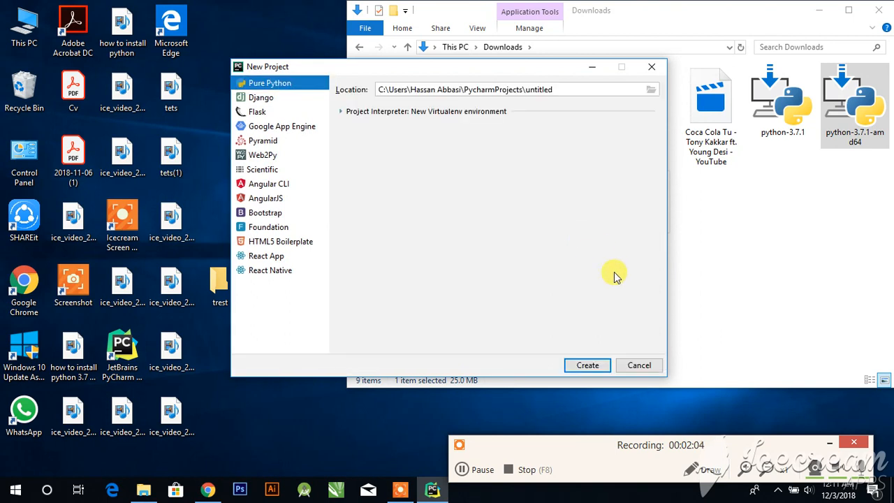
pyautogui.moveTo(343, 112)
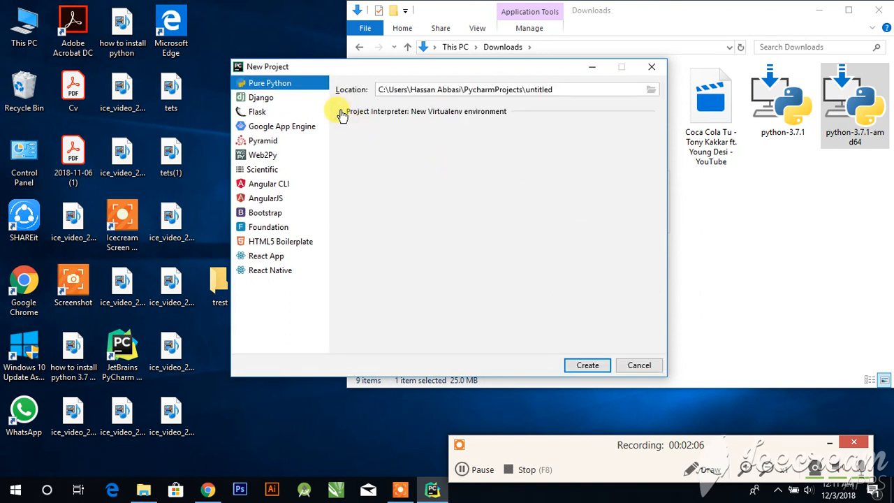
pyautogui.click(341, 111)
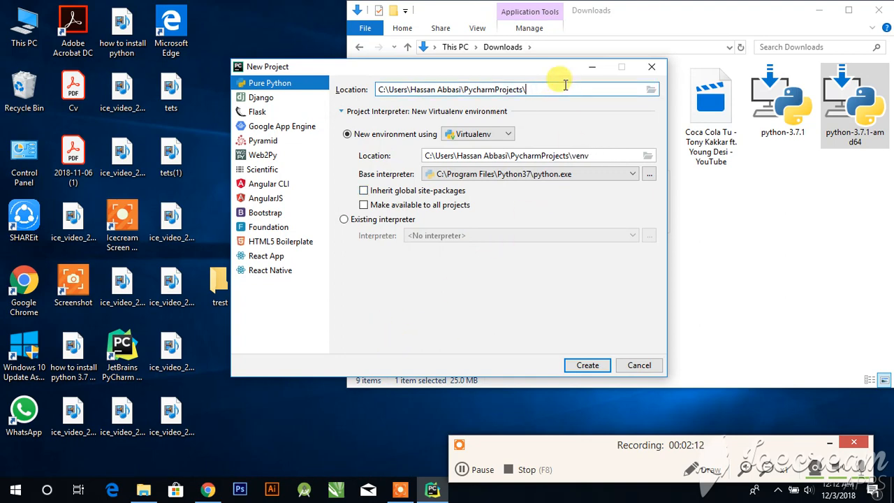
pyautogui.write('youtube')
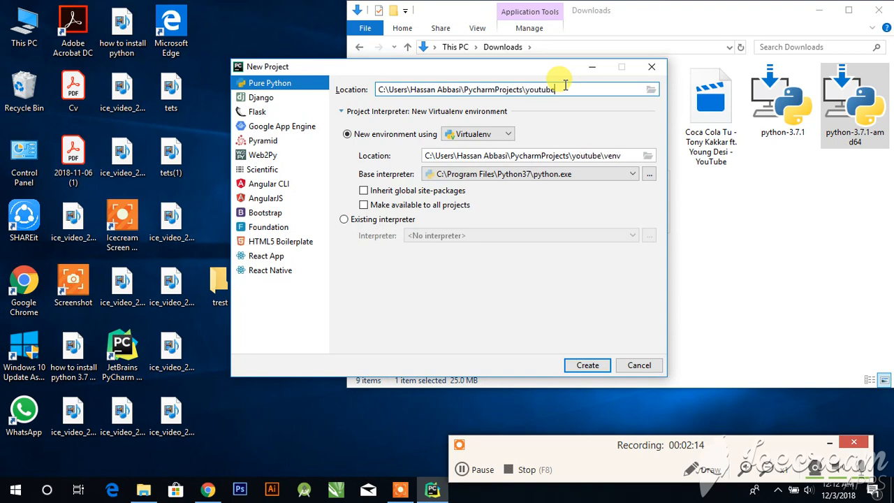
pyautogui.write('demo')
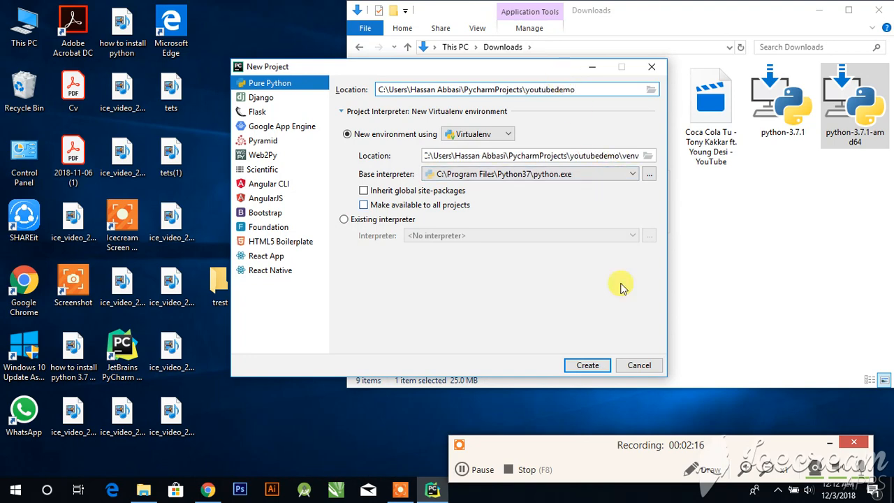
pyautogui.moveTo(587, 365)
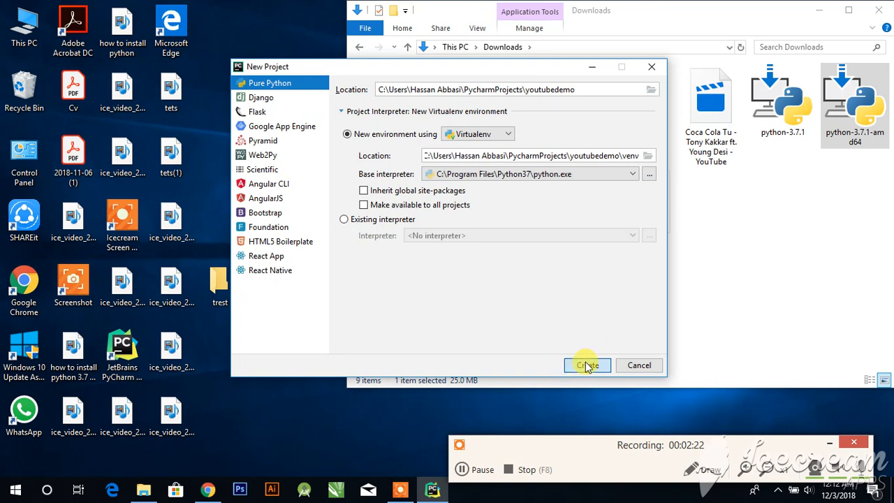
pyautogui.moveTo(564, 360)
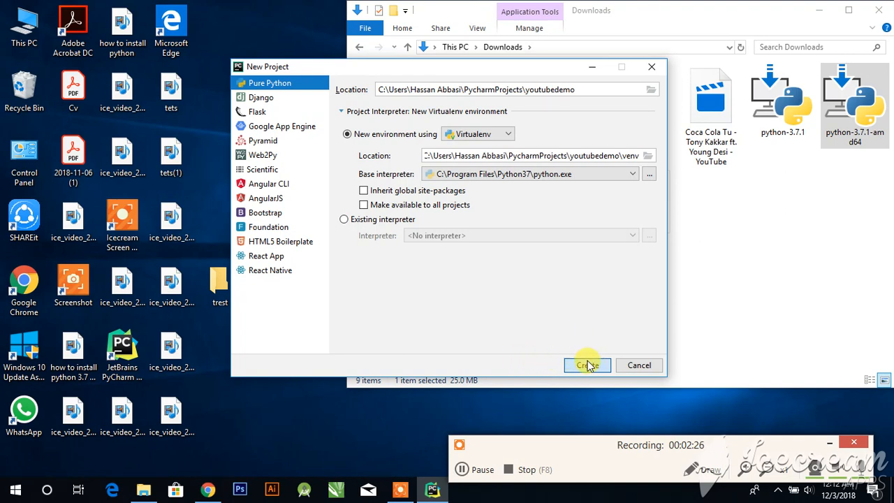
pyautogui.moveTo(527, 304)
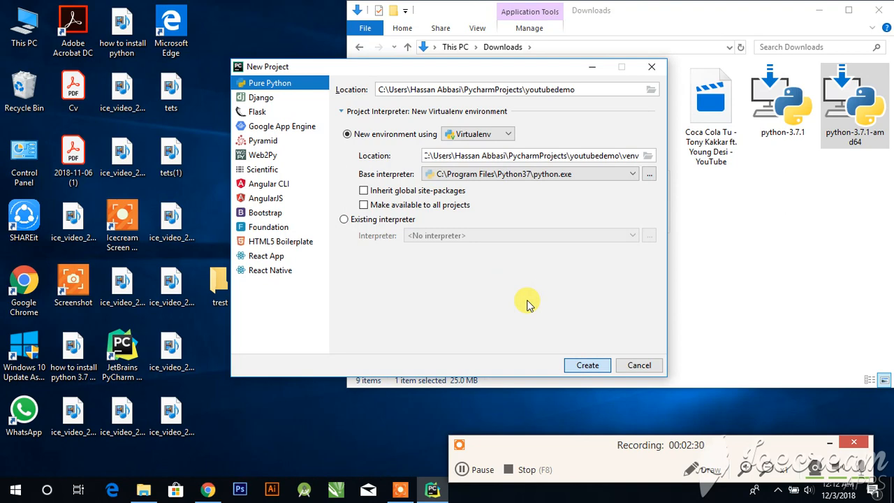
pyautogui.click(586, 364)
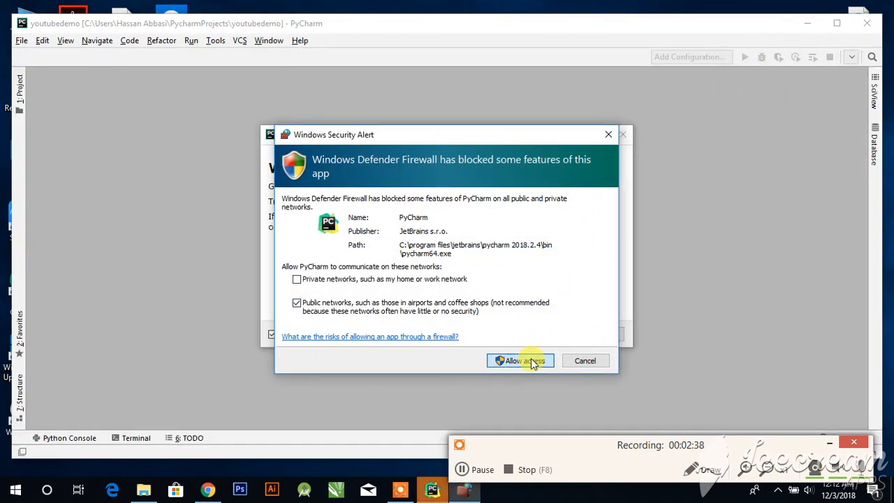
# Allow PyCharm access in the Windows Security Alert while the virtualenv is created
pyautogui.click(519, 360)
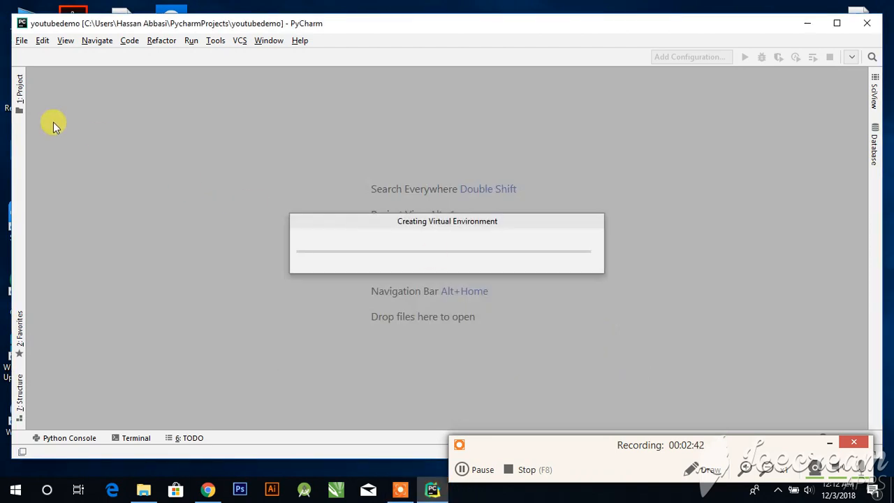
pyautogui.moveTo(257, 153)
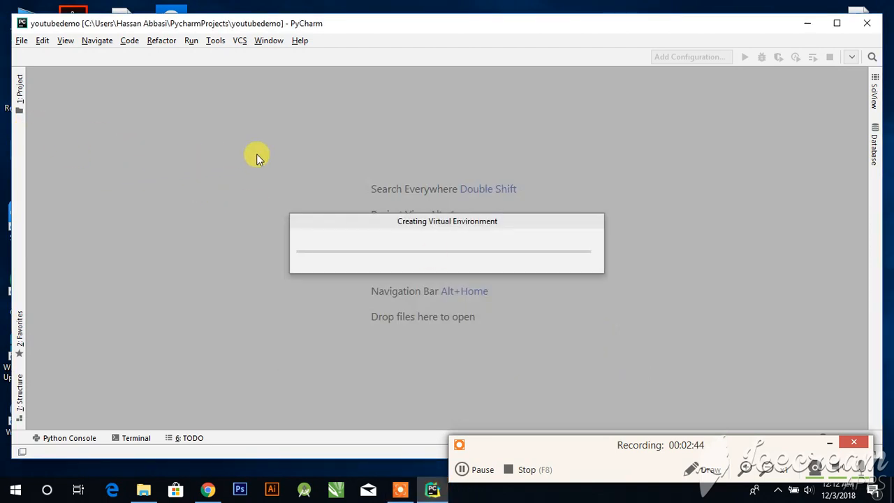